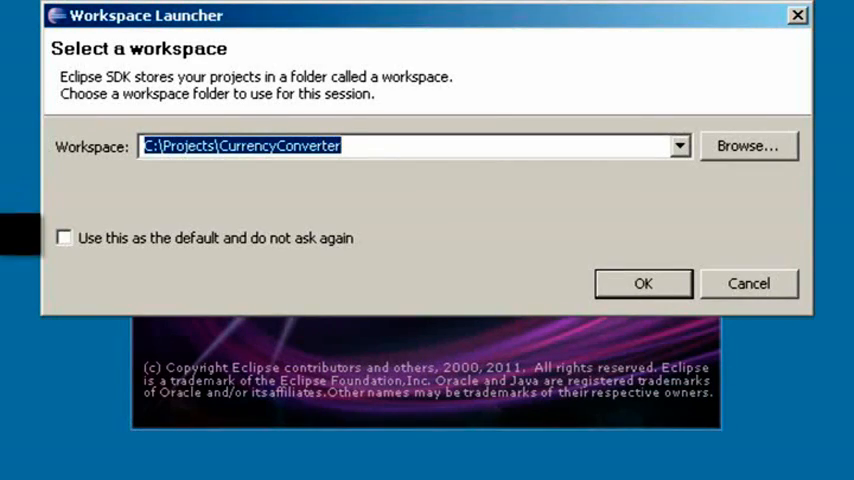
Confirm the CurrencyConverter workspace in the Workspace Launcher.
left_click(644, 284)
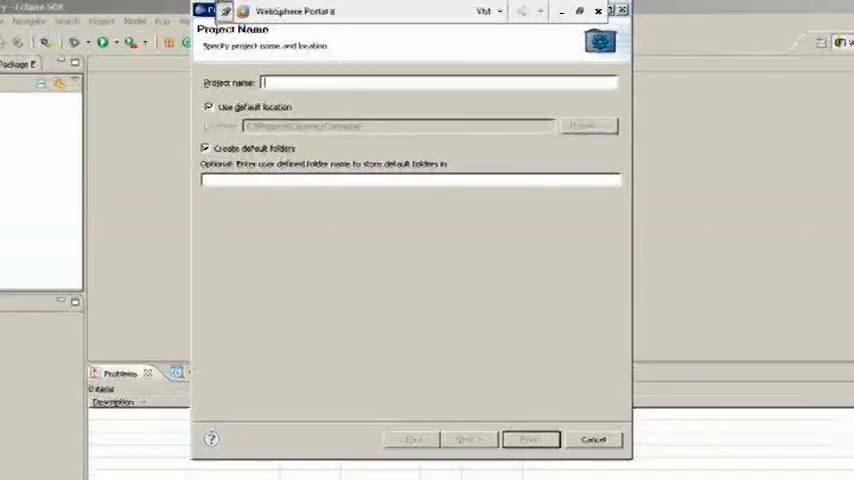
Name the project CurrencyConverter and proceed to the publishing server configuration.
type("c")
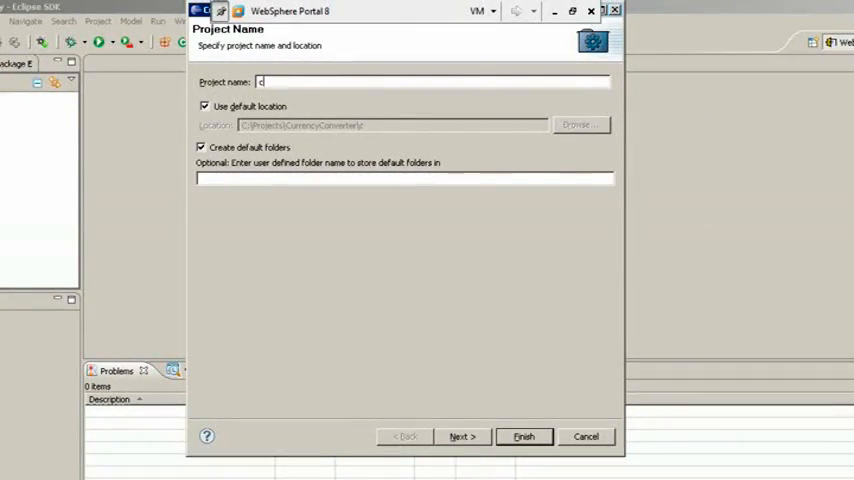
type("urrency")
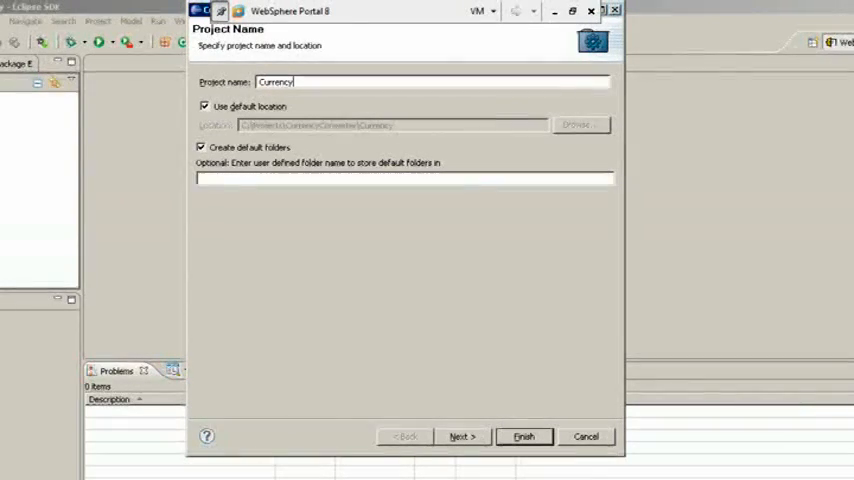
type("Converter")
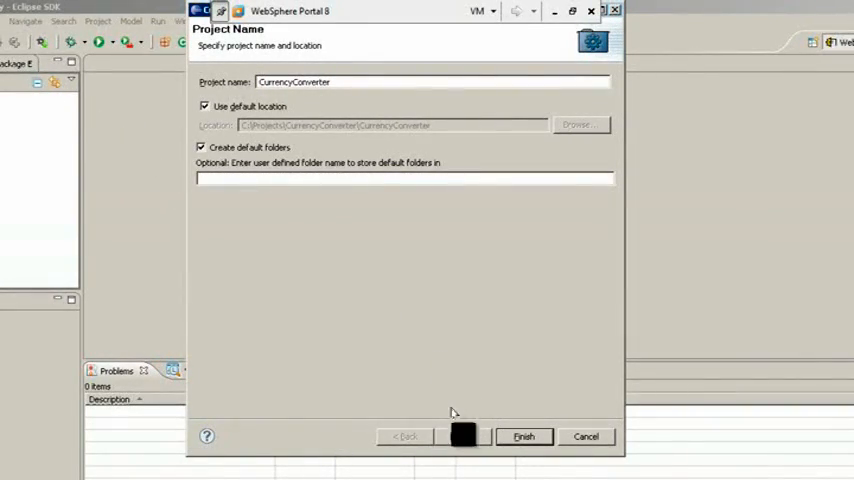
left_click(462, 436)
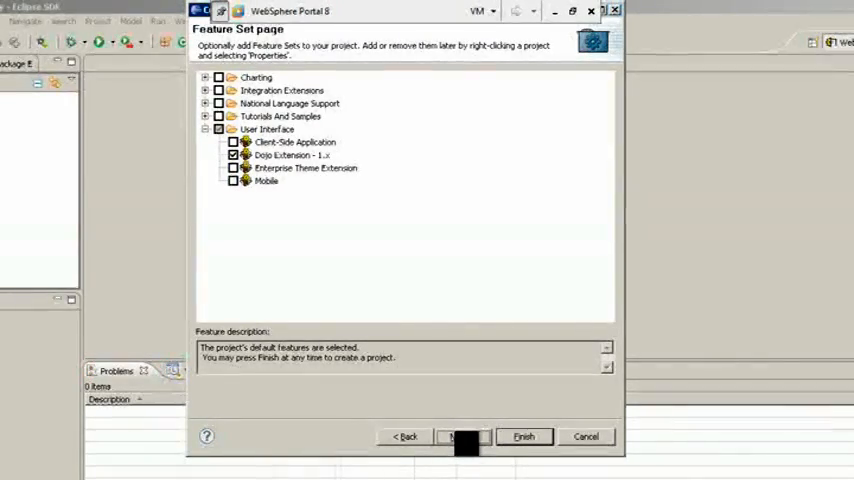
left_click(462, 436)
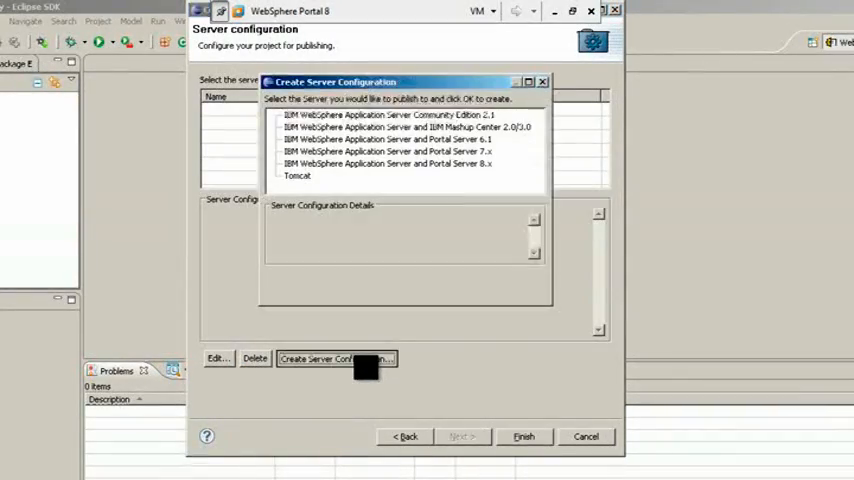
Create a WebSphere Portal 8 server configuration on localhost with wpsadmin credentials.
left_click(388, 164)
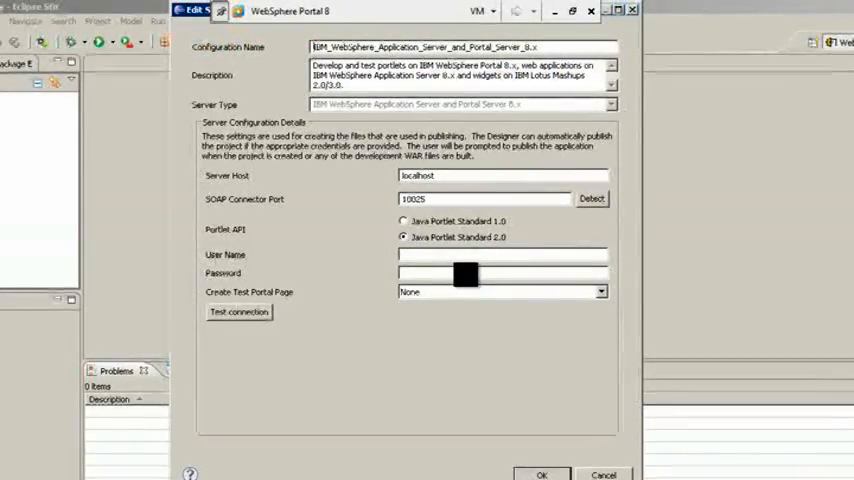
type("wpsadmin")
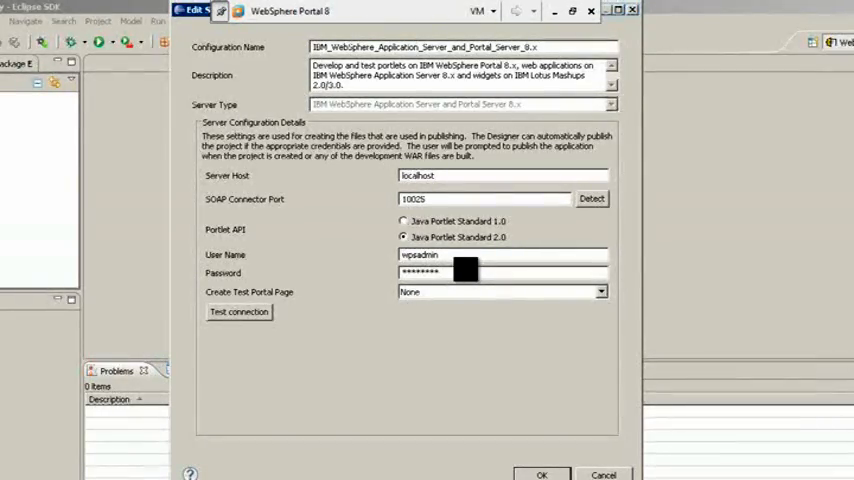
left_click(238, 312)
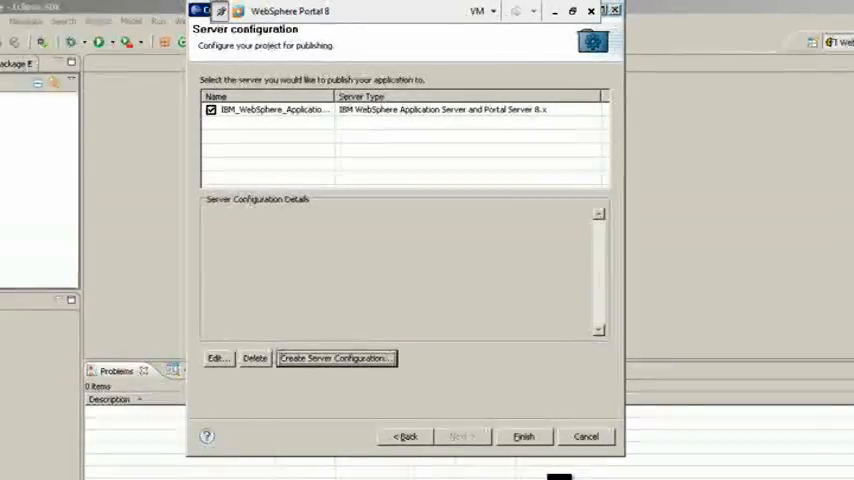
Finish the wizard so the CurrencyConverter project is generated with its welcome page.
left_click(524, 436)
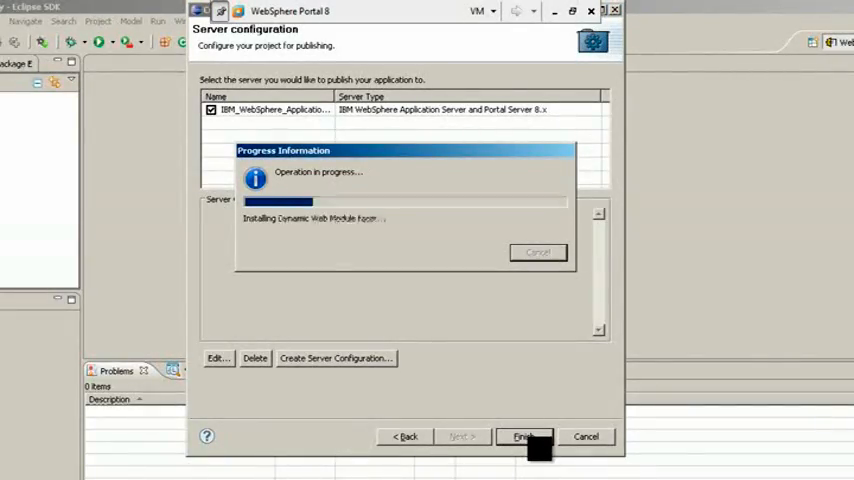
left_click(524, 436)
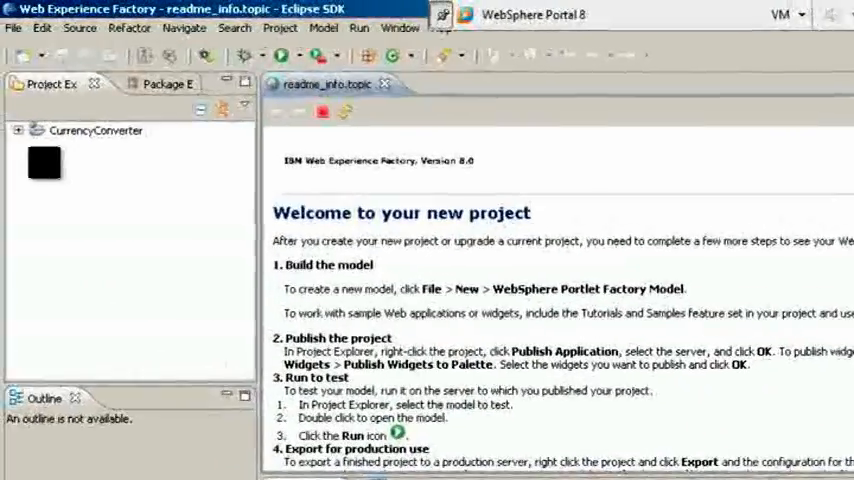
Create a folder named services under the project's WEB-INF/models folder.
left_click(18, 130)
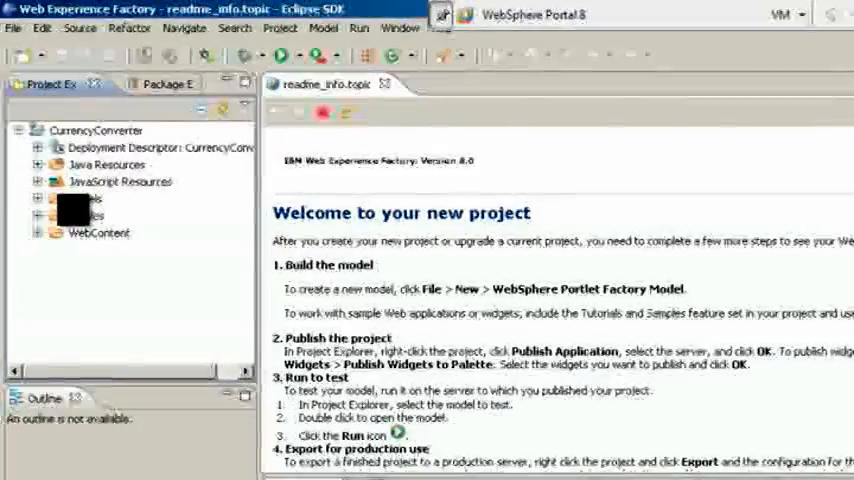
right_click(78, 208)
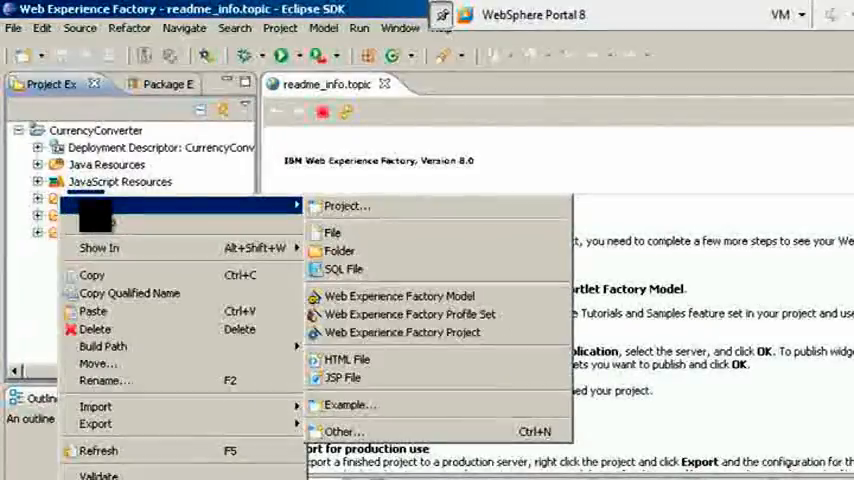
mouse_move(340, 250)
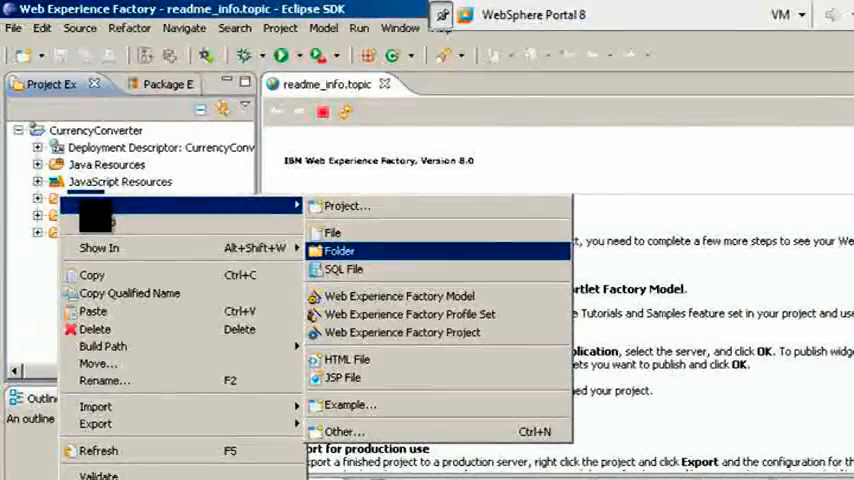
left_click(338, 250)
type("services")
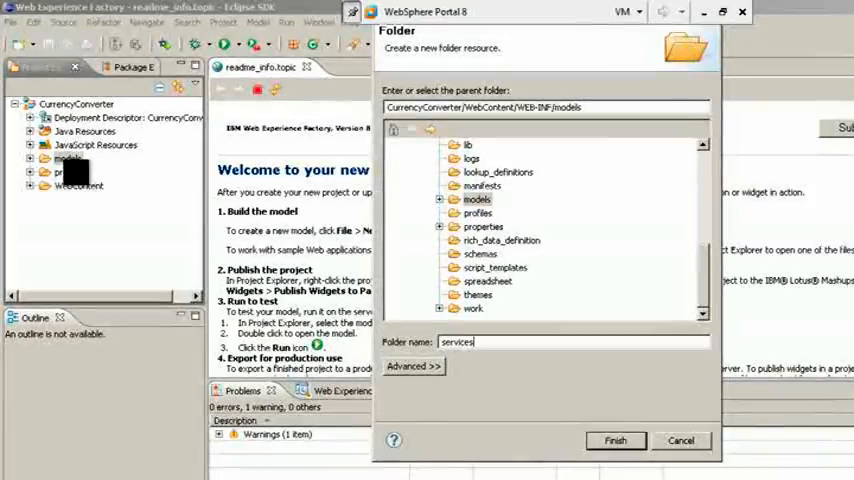
left_click(616, 440)
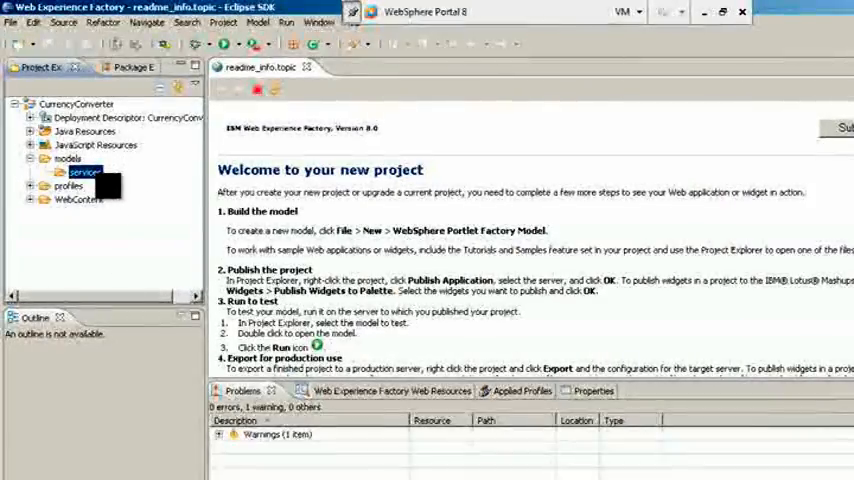
Create an empty Web Experience Factory model named currConvServices in the services folder.
right_click(82, 172)
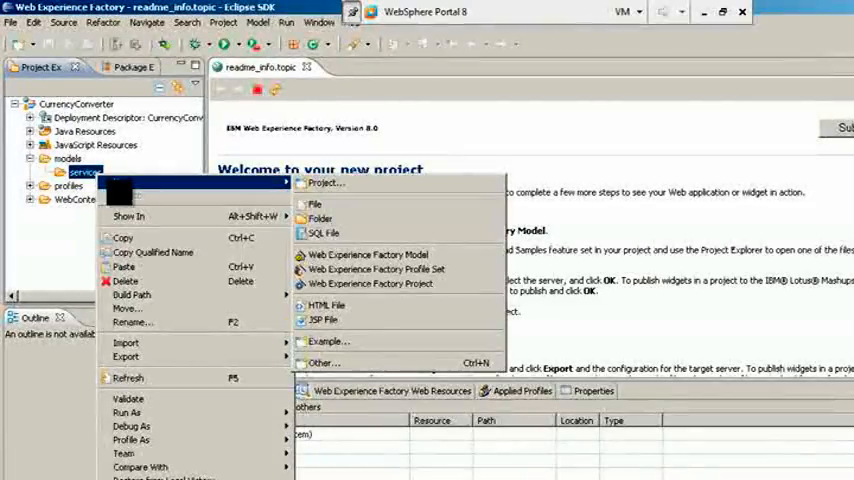
mouse_move(368, 254)
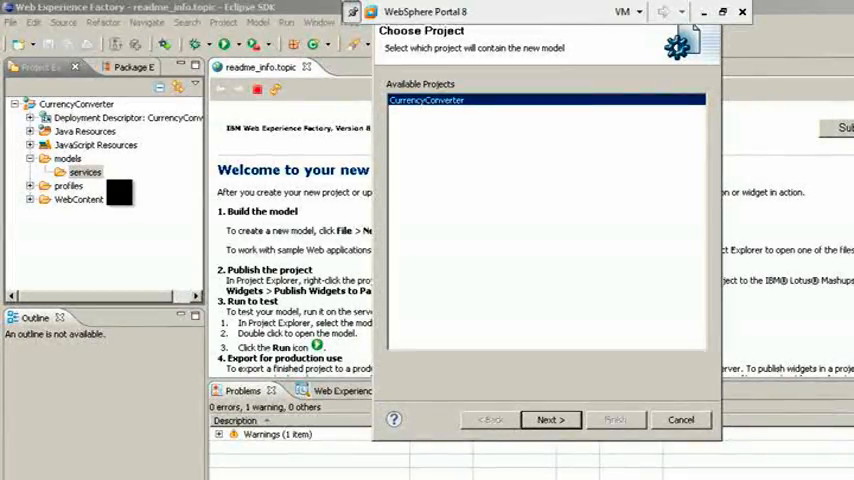
left_click(550, 420)
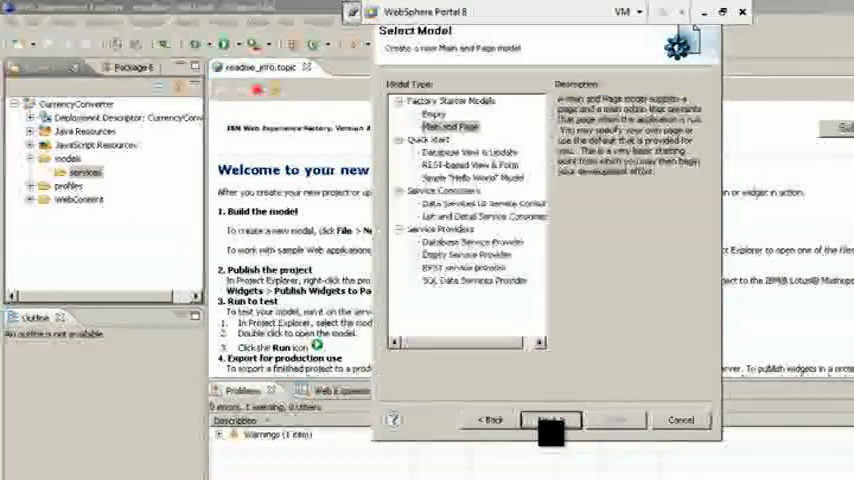
left_click(432, 114)
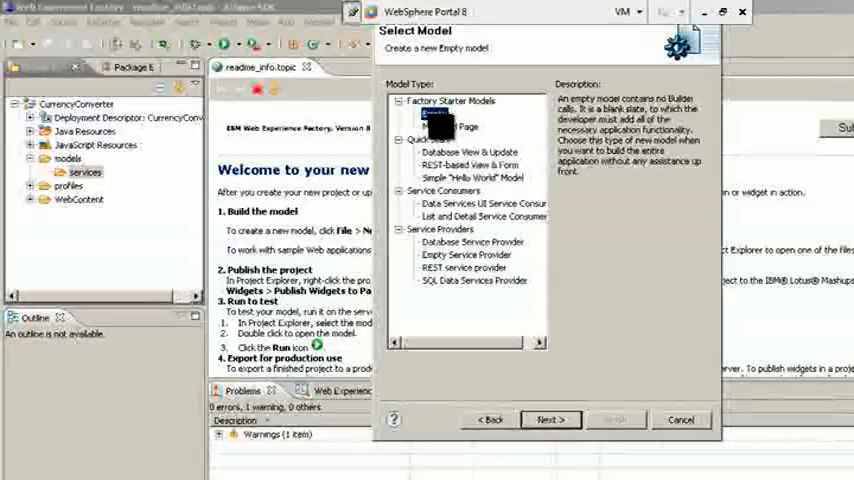
left_click(550, 420)
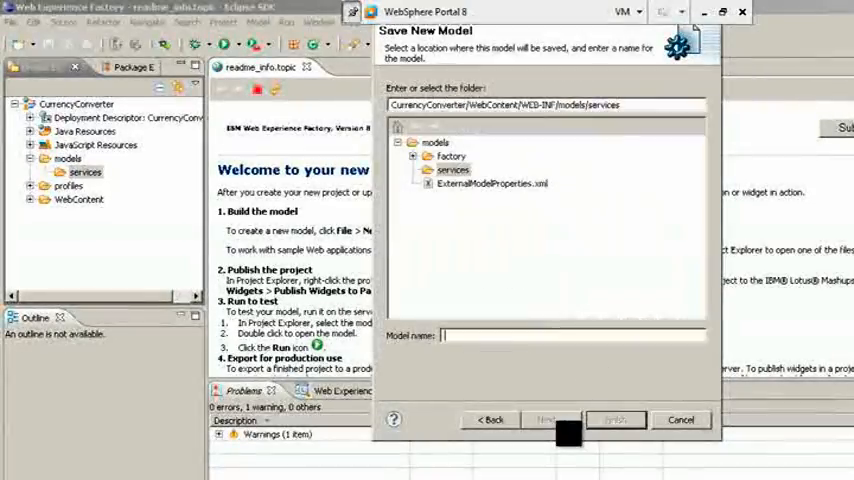
type("currConvService")
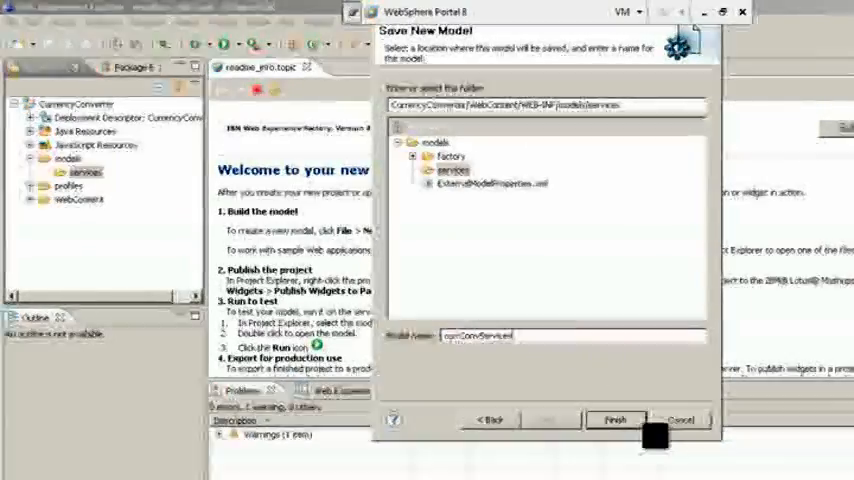
left_click(616, 420)
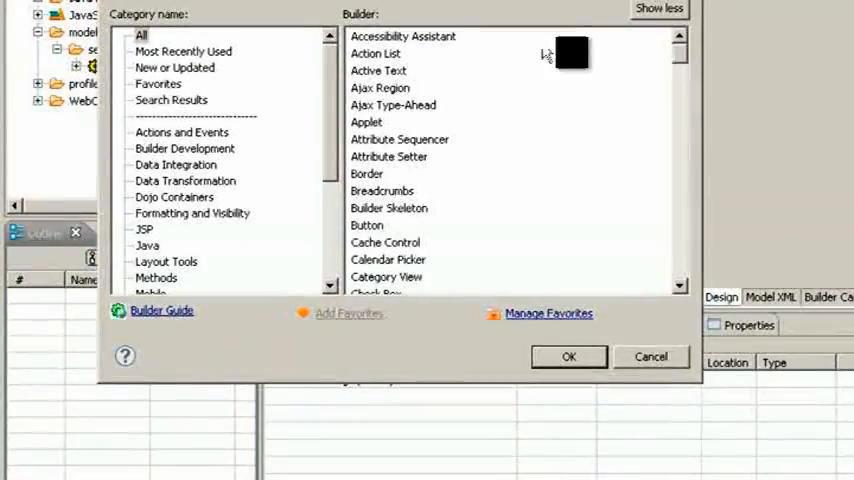
Add a Service Definition builder named currConvSD with Add Testing Support enabled.
type("service Definition")
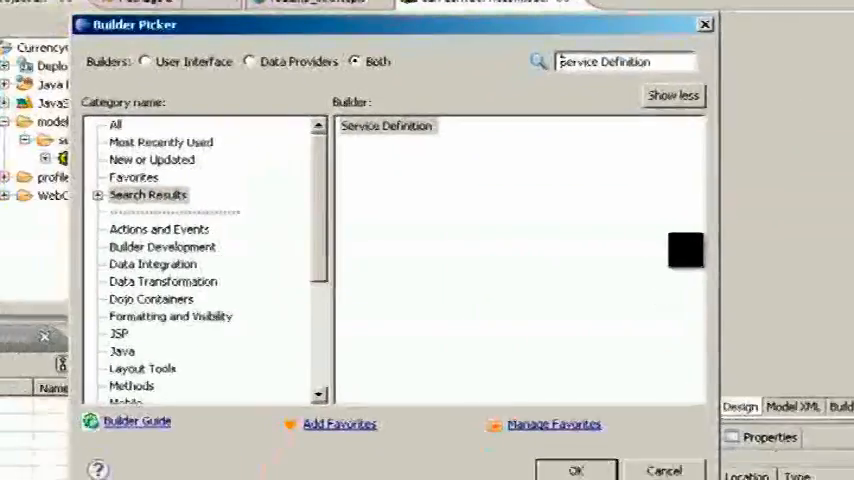
left_click(576, 470)
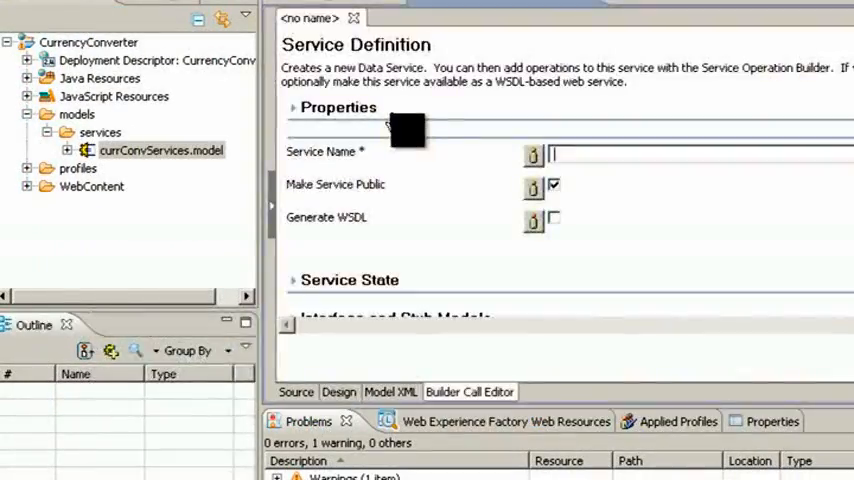
type("currConvSD")
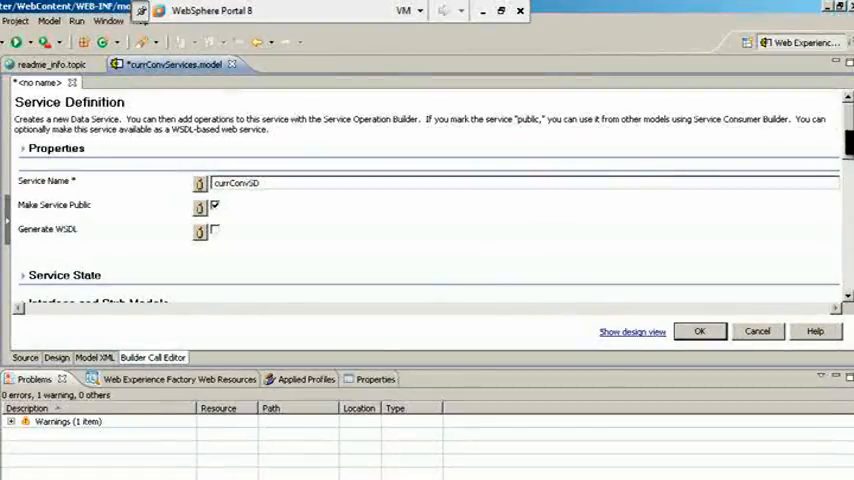
scroll("down", 3)
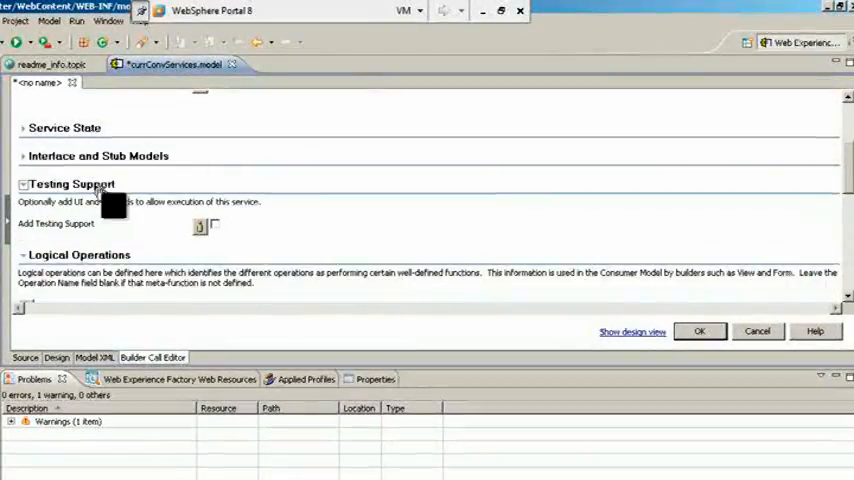
left_click(214, 224)
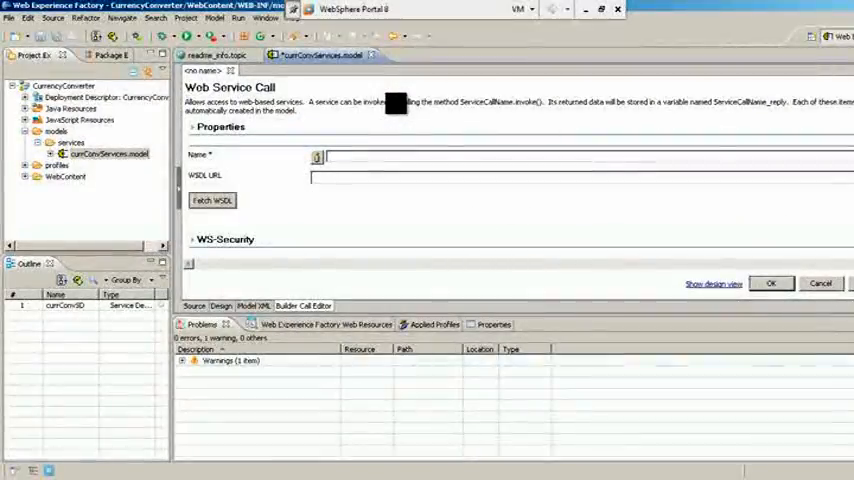
Add a Web Service Call named CurrencyConverterWS using the webservicex.net CurrencyConvertor.asmx?WSDL URL.
type("CurrencyConverterWS")
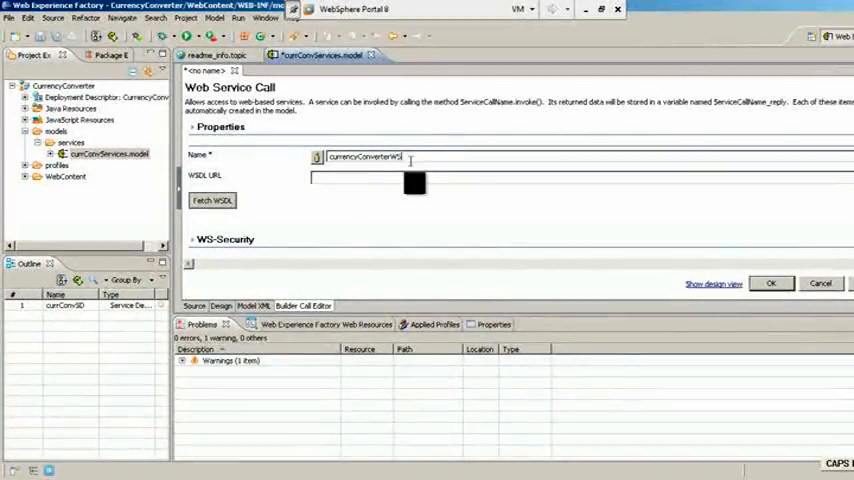
type("http://www.webservicex.net/CurrencyConvertor.asmx?WSDL")
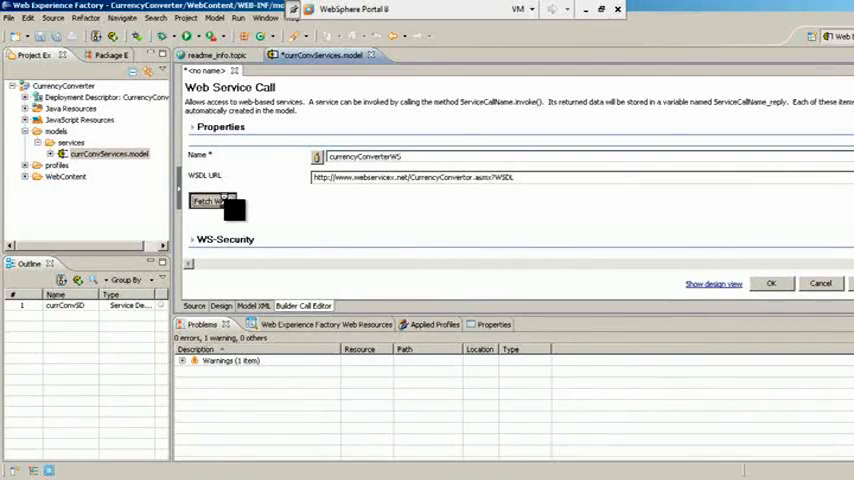
mouse_move(504, 210)
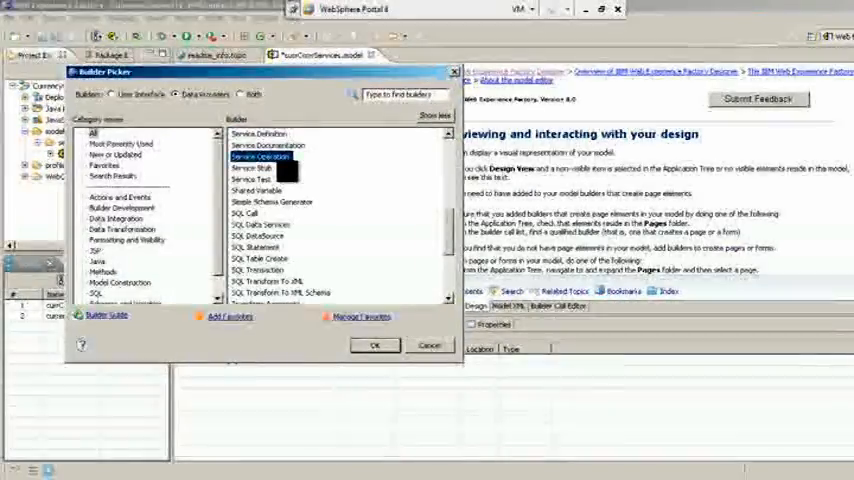
Add a Service Operation named CurrencyConverterSO that calls the currConvSD execute action.
left_click(376, 344)
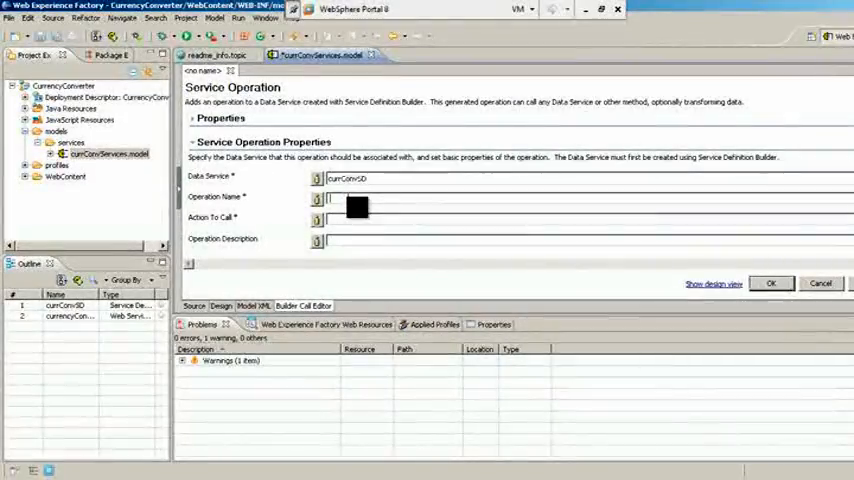
type("CURR")
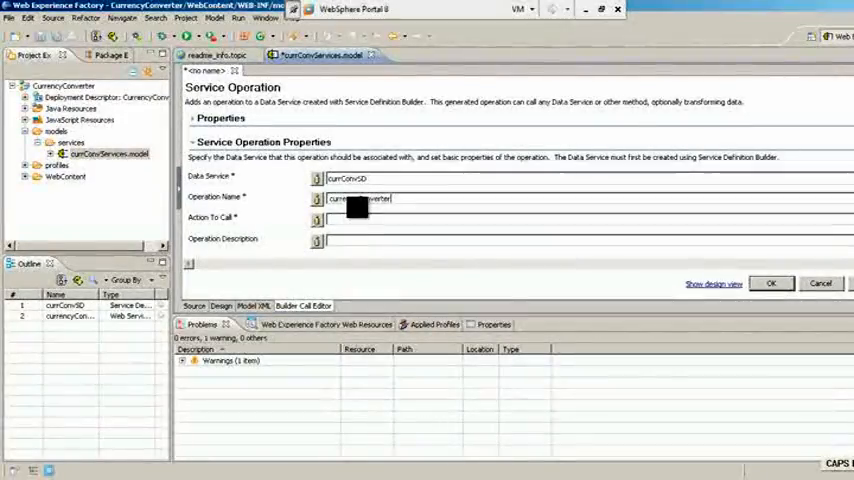
type("CurrencyConverterSO")
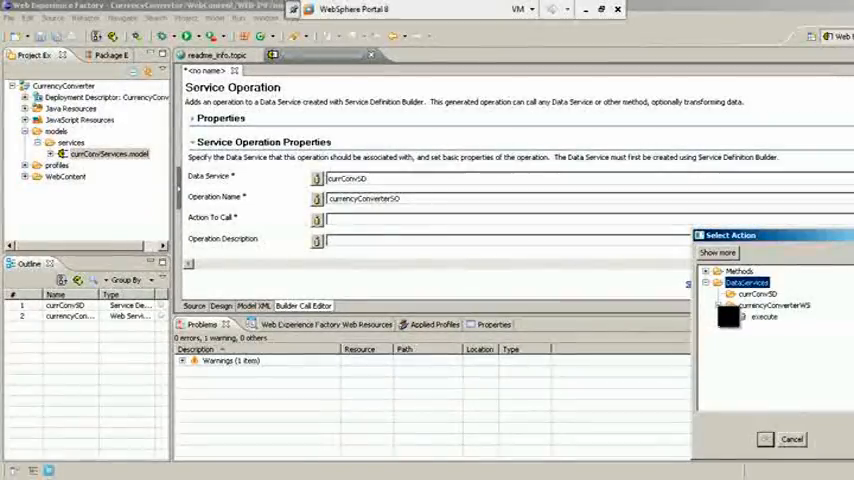
left_click(764, 316)
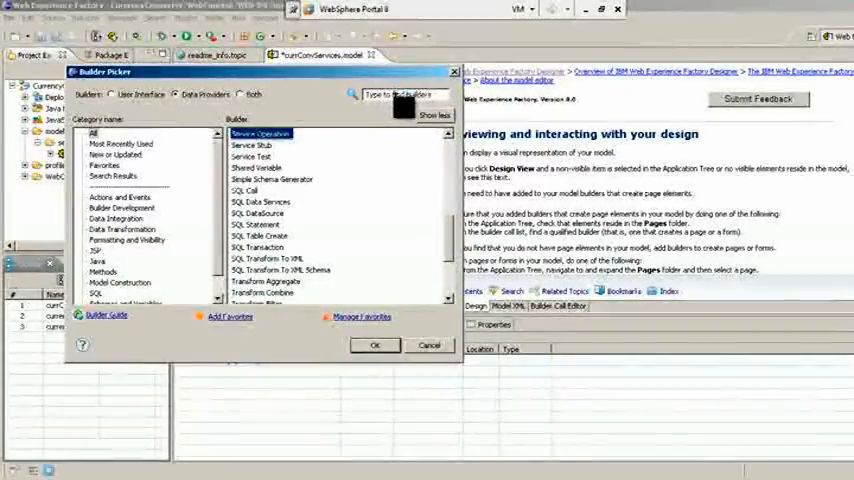
Add a Schema builder for the currencies name schema pointing at its schema file.
type("SCH")
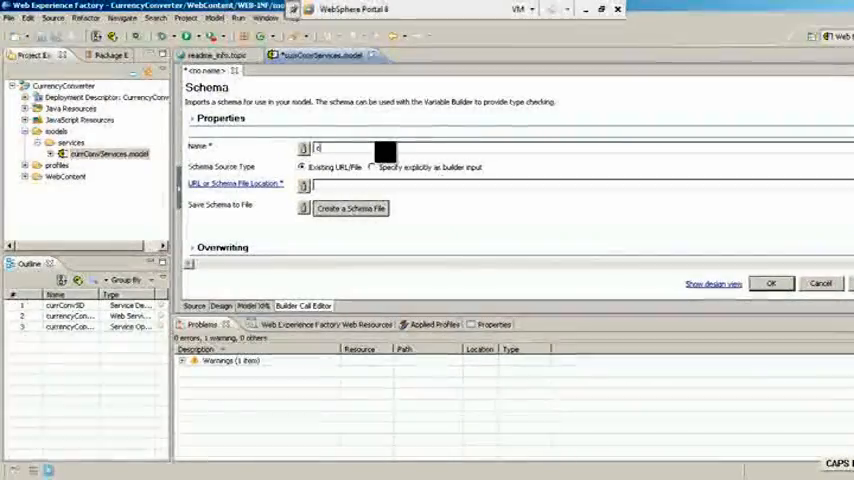
type("urrenciesName")
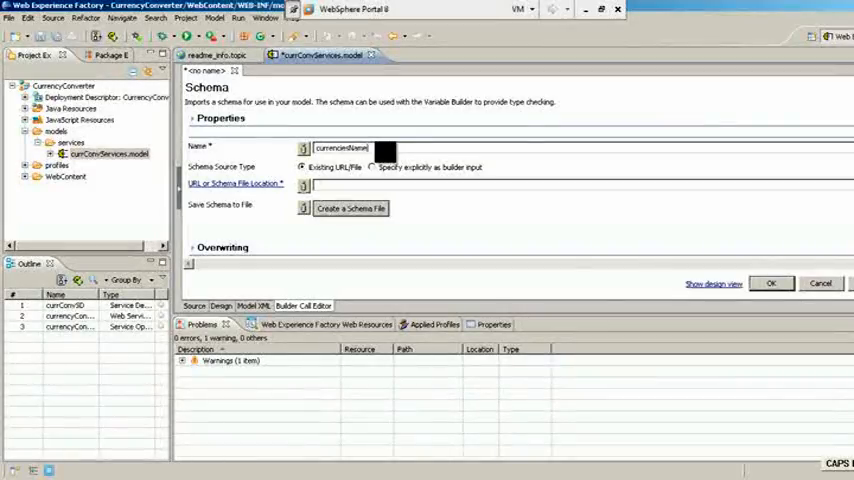
left_click(372, 168)
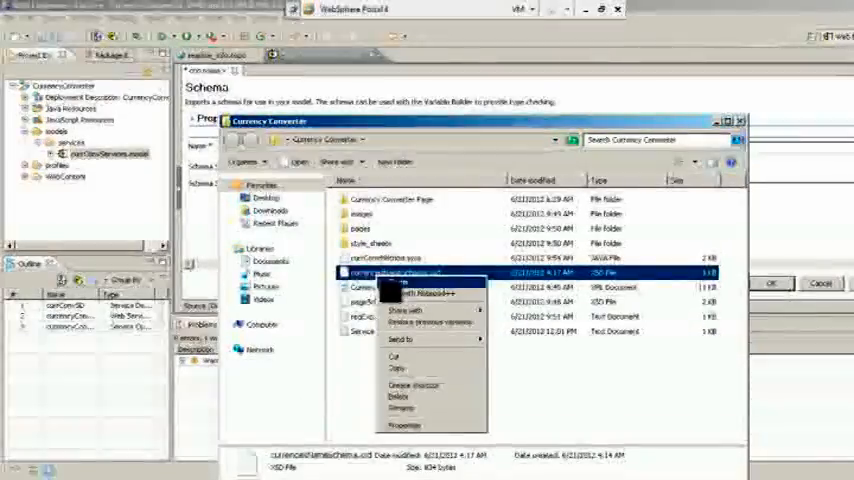
left_click(420, 292)
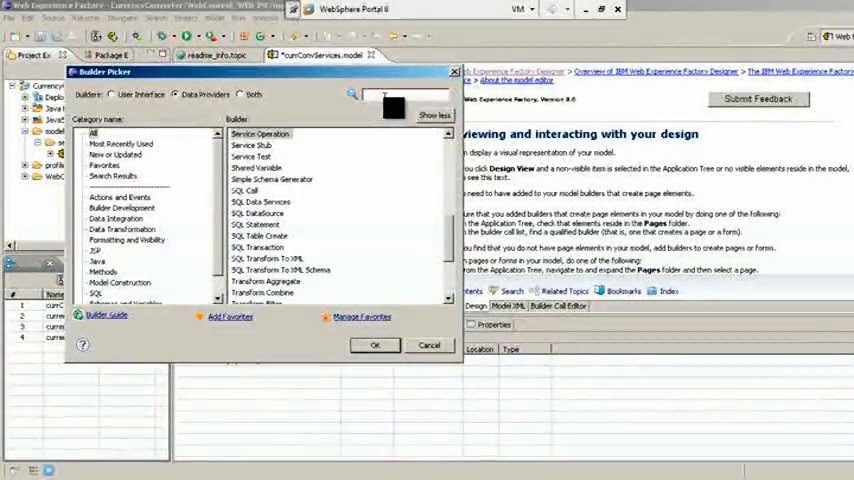
Add a Variable typed currenciesNameSchema/RowSet with the currency names XML as its initial value.
type("var")
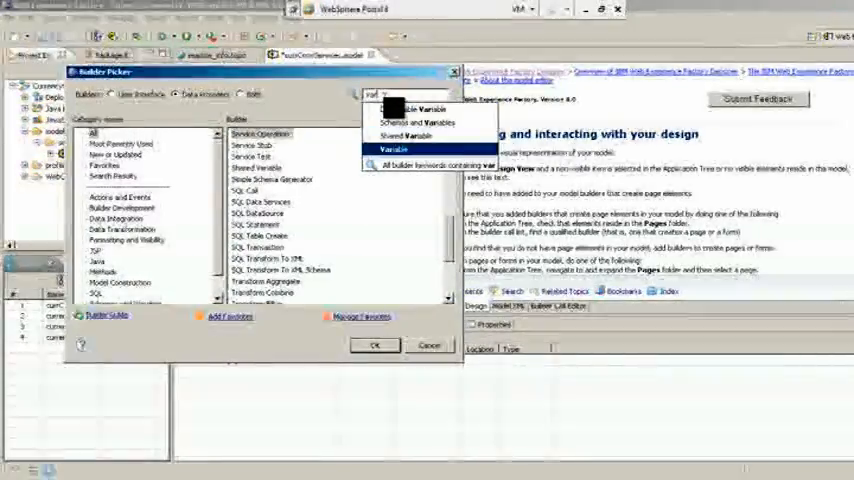
left_click(376, 344)
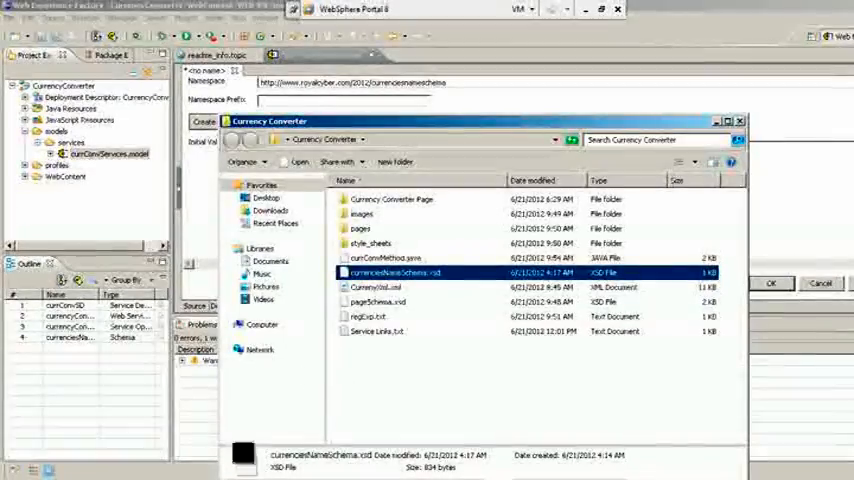
right_click(378, 288)
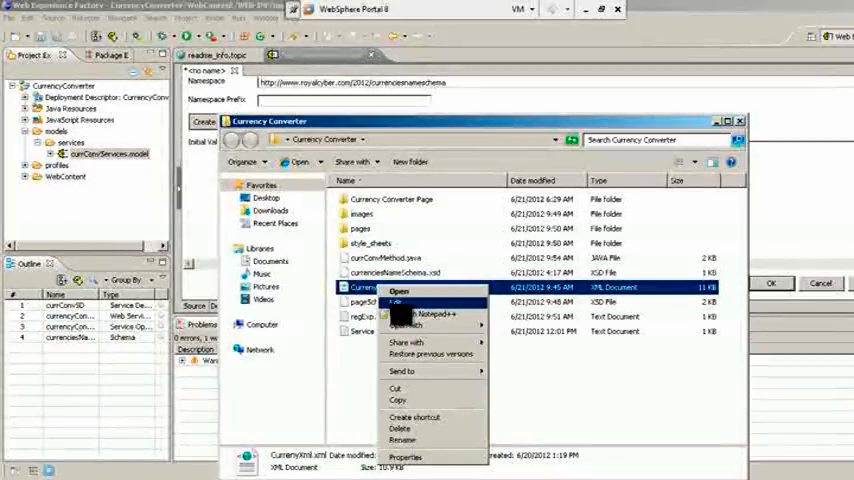
left_click(398, 292)
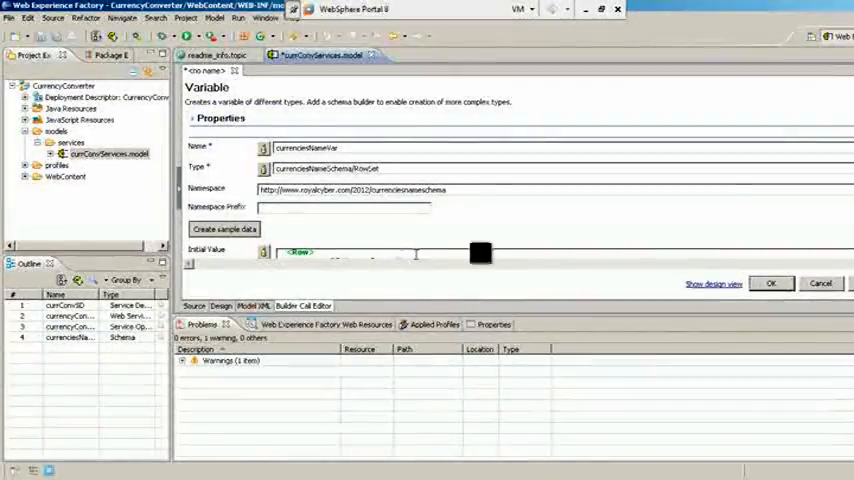
left_click(224, 228)
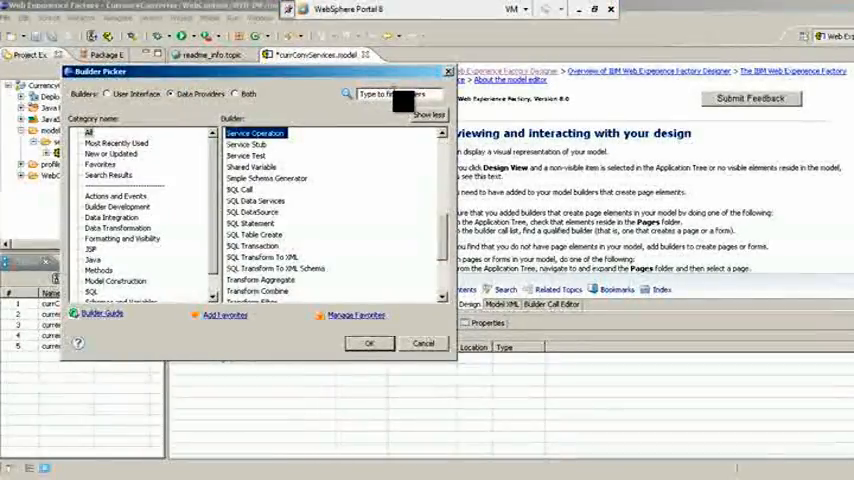
Add an Action List builder named getCurrenciesName and choose a Special action for it.
type("act")
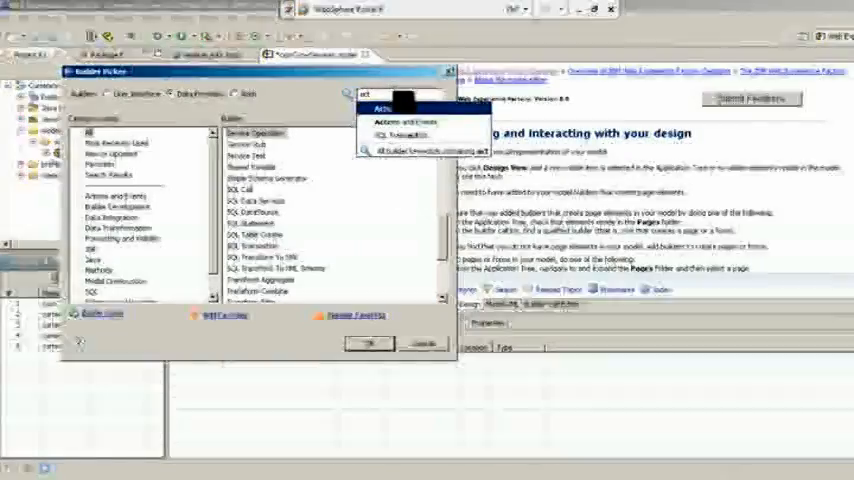
left_click(372, 344)
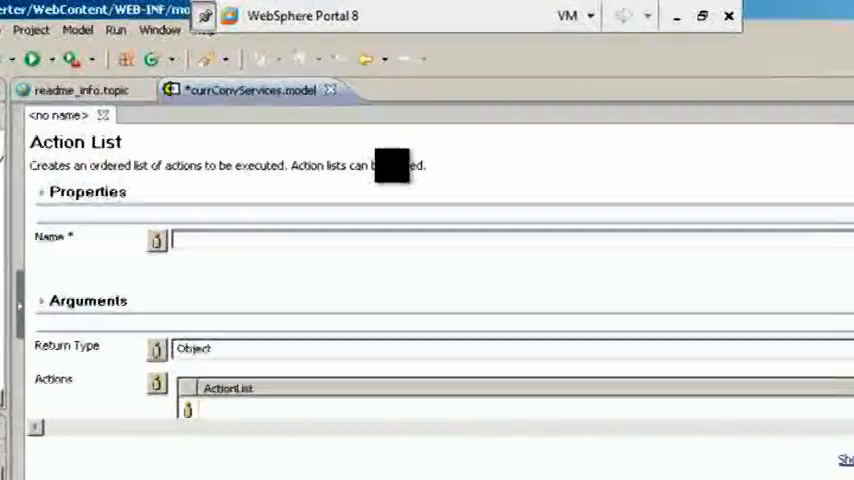
type("getCurrencies")
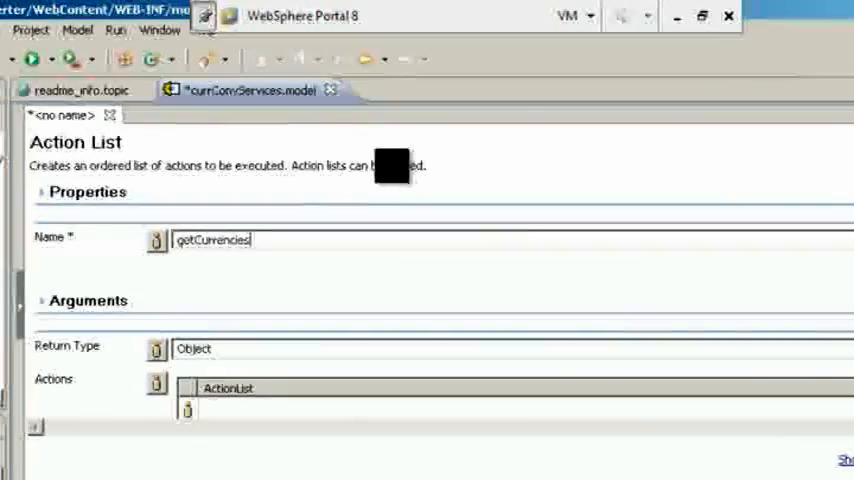
type("Name")
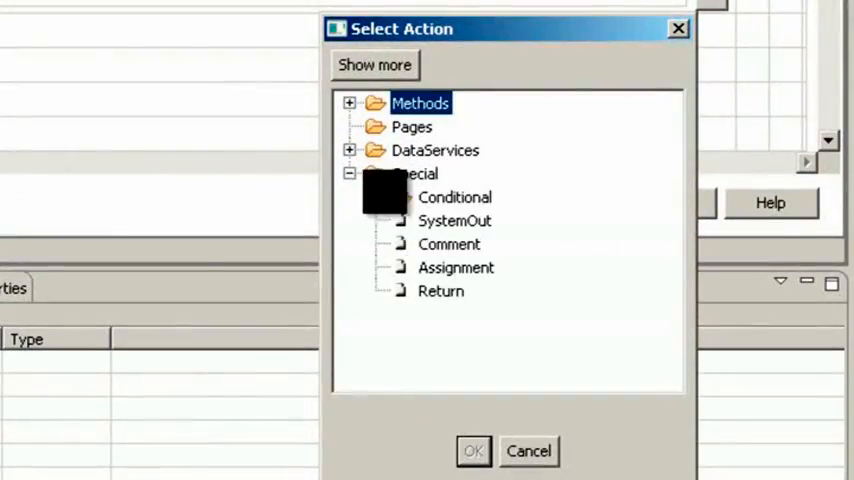
double_click(440, 292)
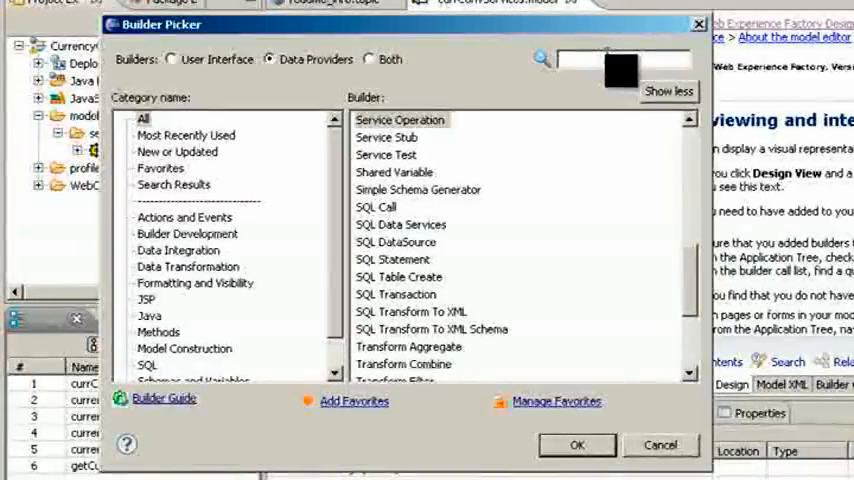
Add a Service Operation builder with a GET-prefixed name calling the currency names action list.
type("SER")
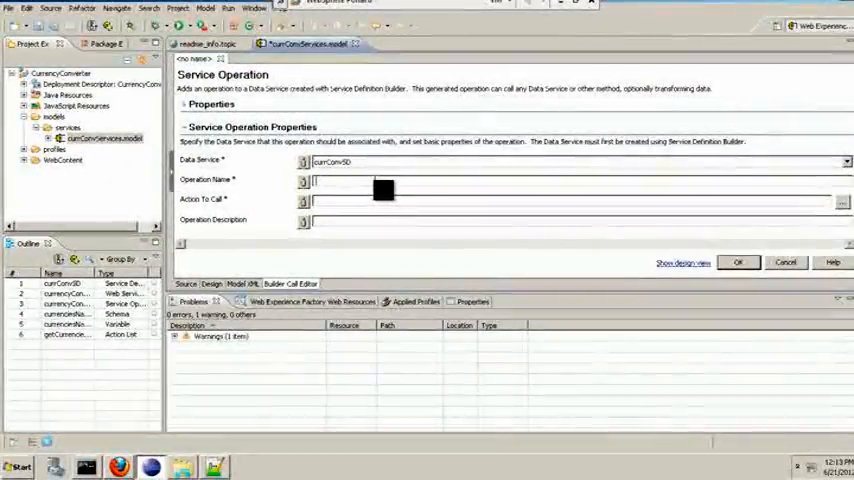
type("GET")
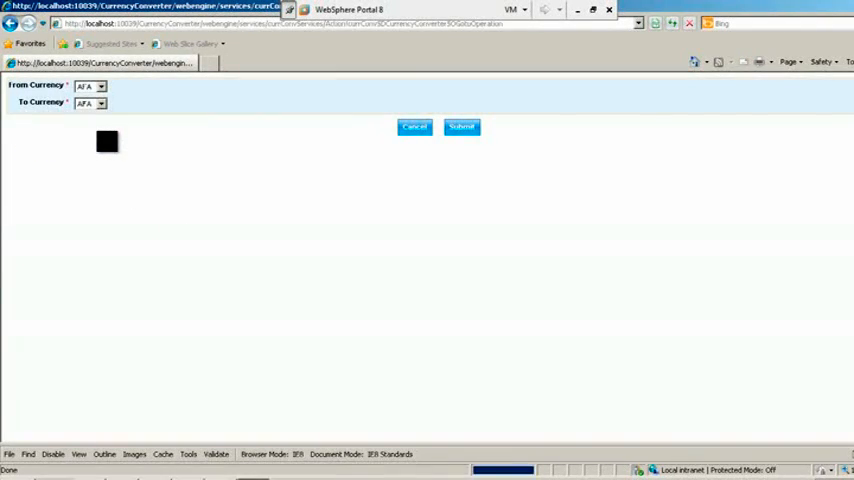
Choose From and To currency codes and submit to get the conversion rate.
left_click(100, 84)
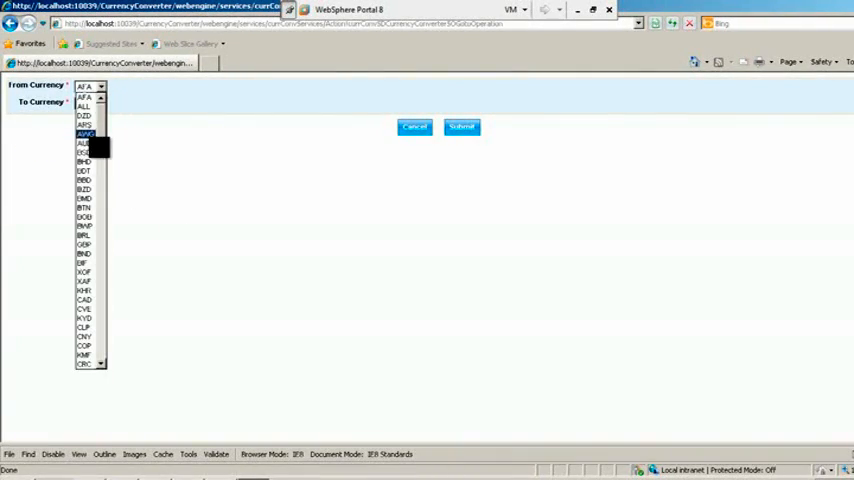
left_click(84, 134)
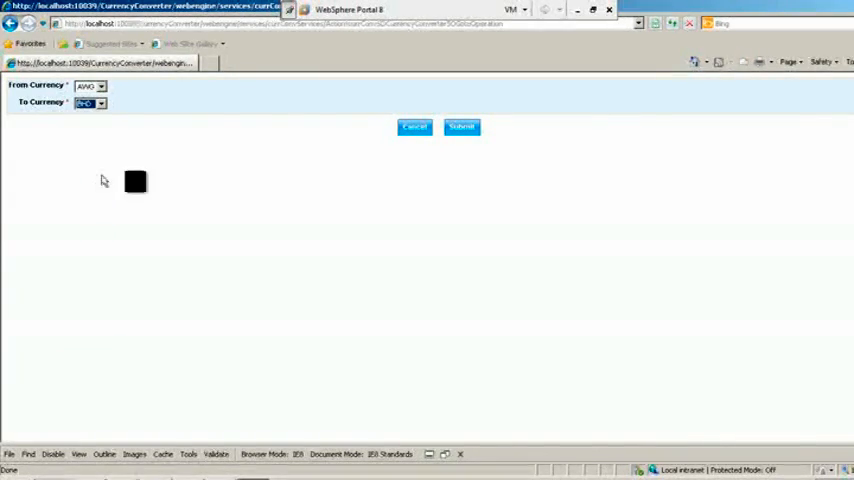
left_click(462, 128)
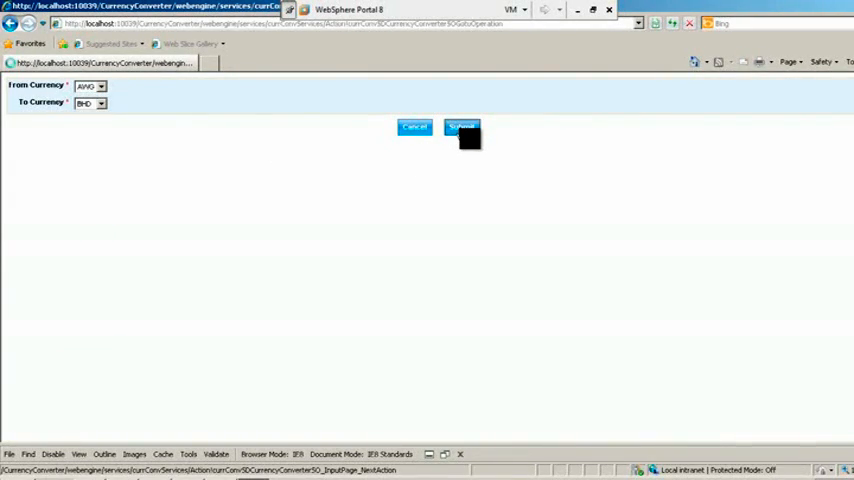
left_click(462, 128)
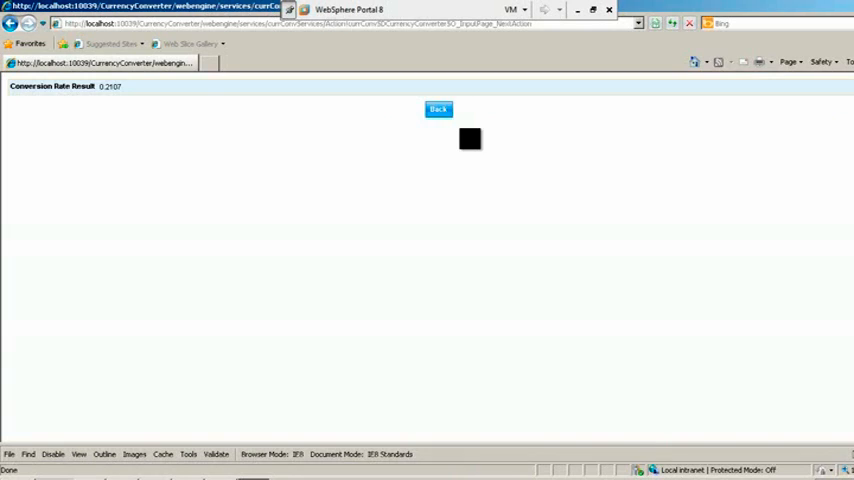
Go back from the rate result and run the getCurrenciesName operation.
left_click(438, 108)
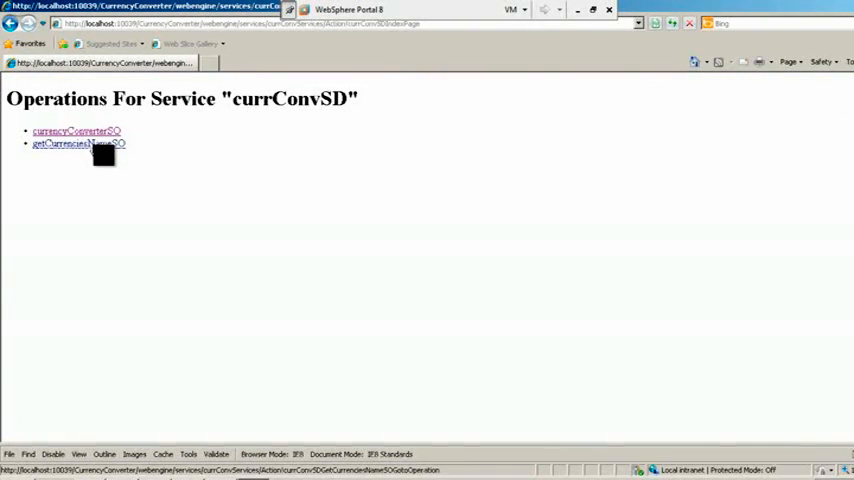
left_click(74, 144)
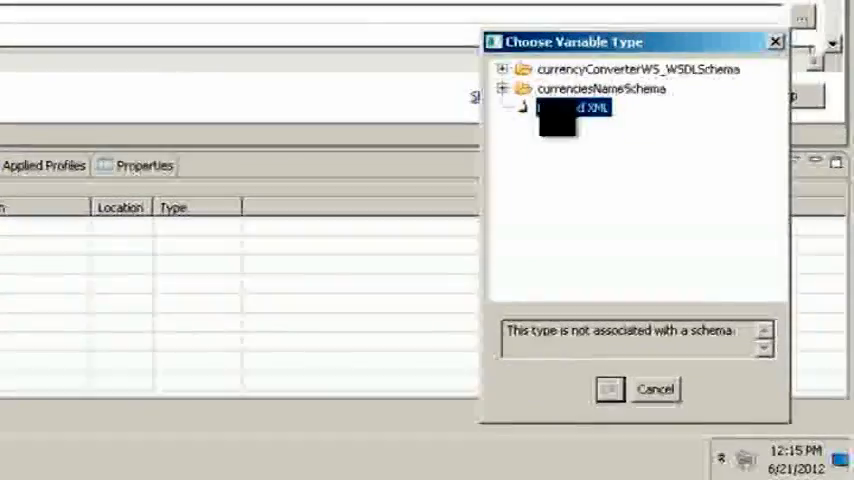
Choose the RowSet element under currenciesNameSchema > elements as the variable type.
left_click(502, 88)
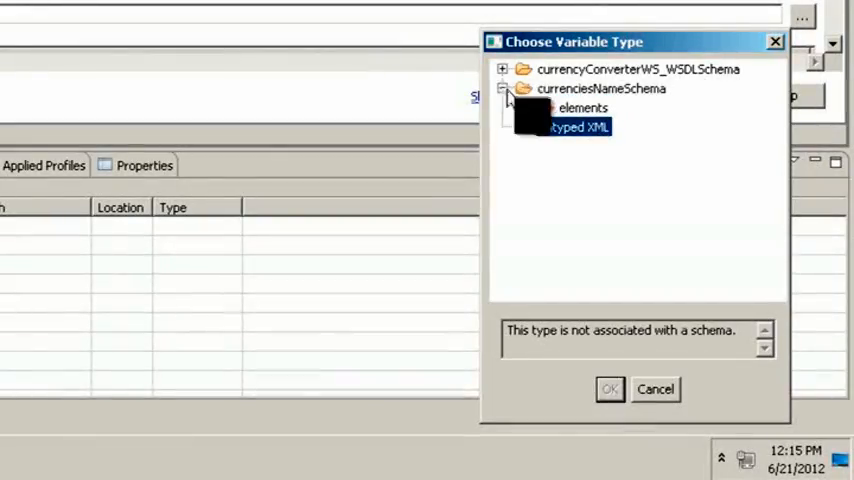
left_click(536, 108)
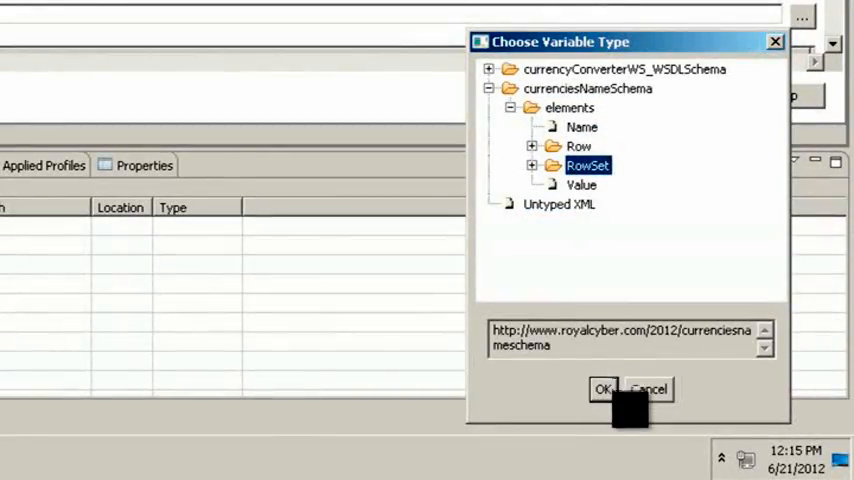
left_click(600, 388)
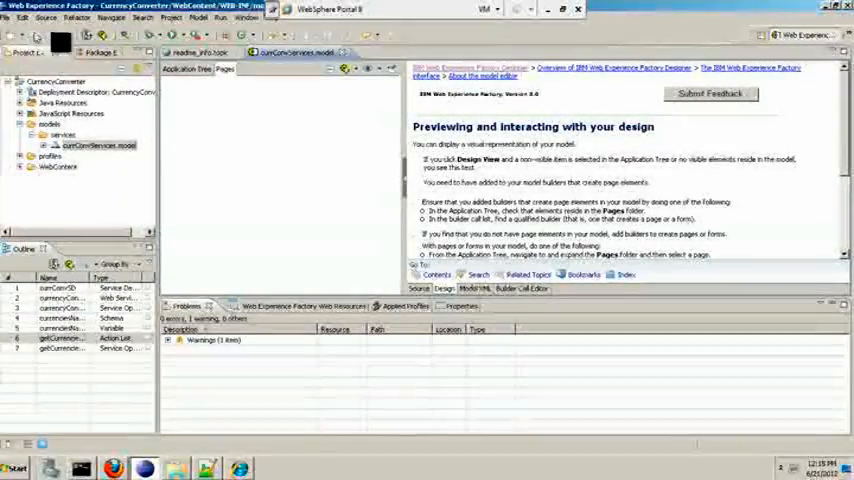